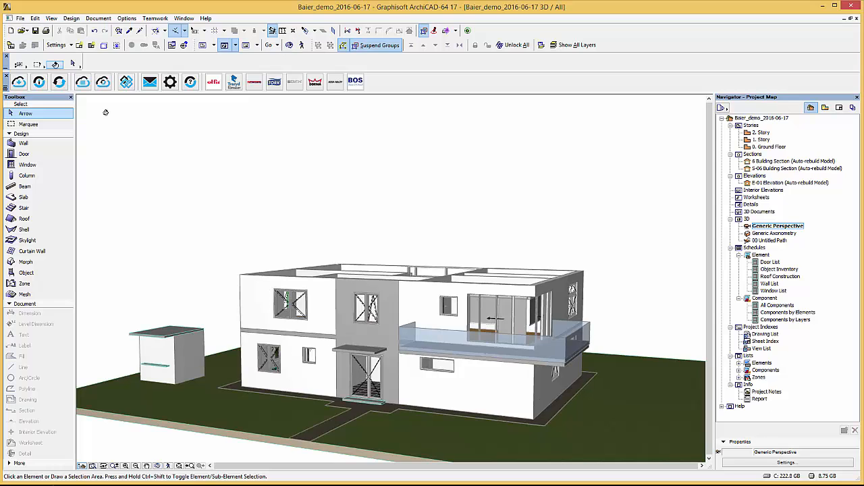
{"action": "mouse_move", "coordinate": [61, 101]}
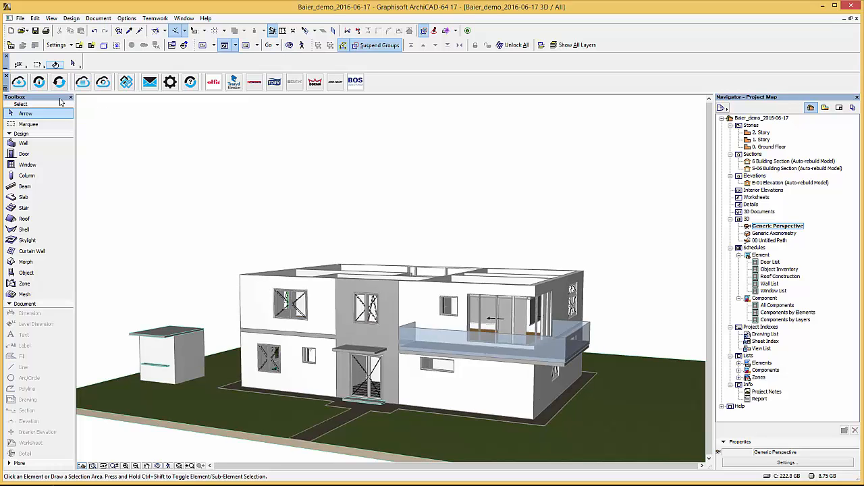
Bring up the BIMobject catalogue of Baier GmbH objects for ArchiCAD.
{"action": "left_click", "coordinate": [19, 81]}
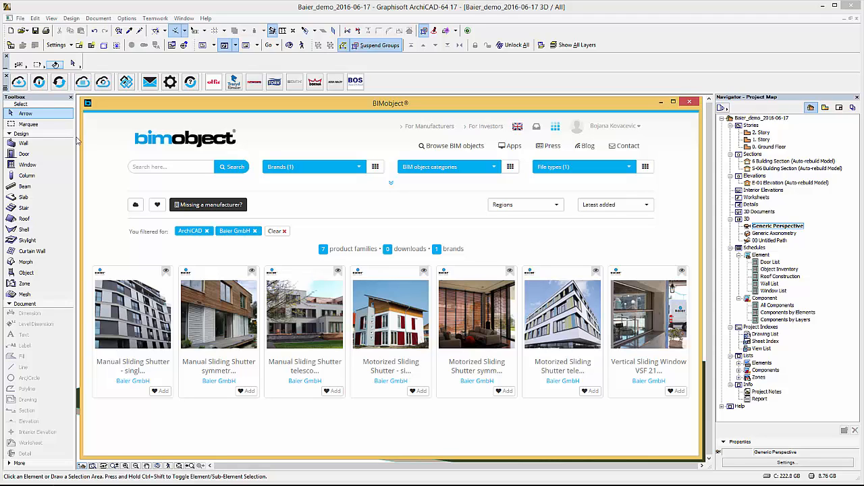
{"action": "mouse_move", "coordinate": [128, 273]}
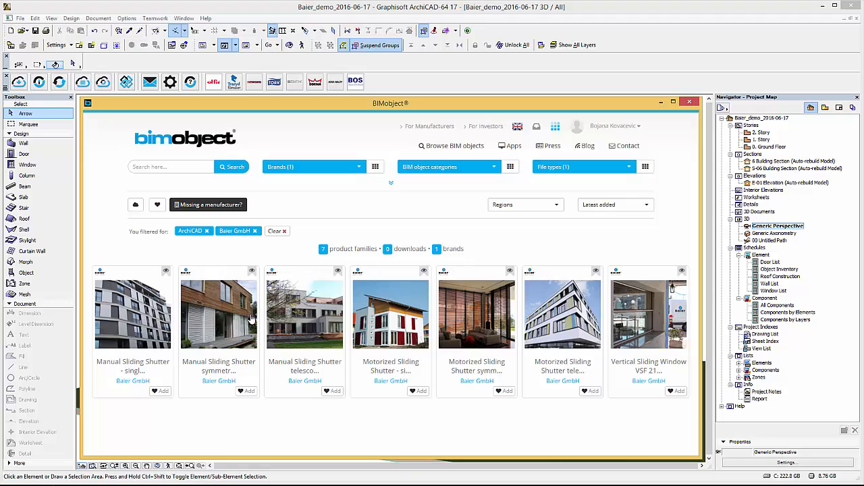
{"action": "mouse_move", "coordinate": [472, 322]}
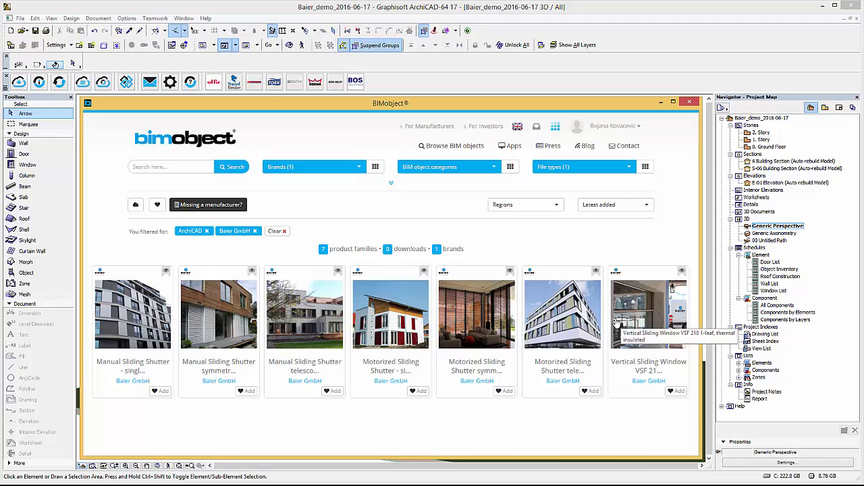
{"action": "mouse_move", "coordinate": [335, 322]}
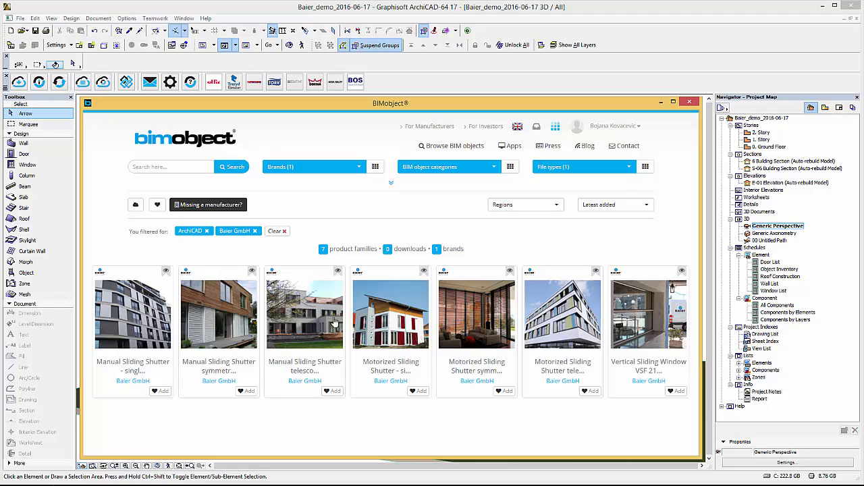
{"action": "mouse_move", "coordinate": [225, 316]}
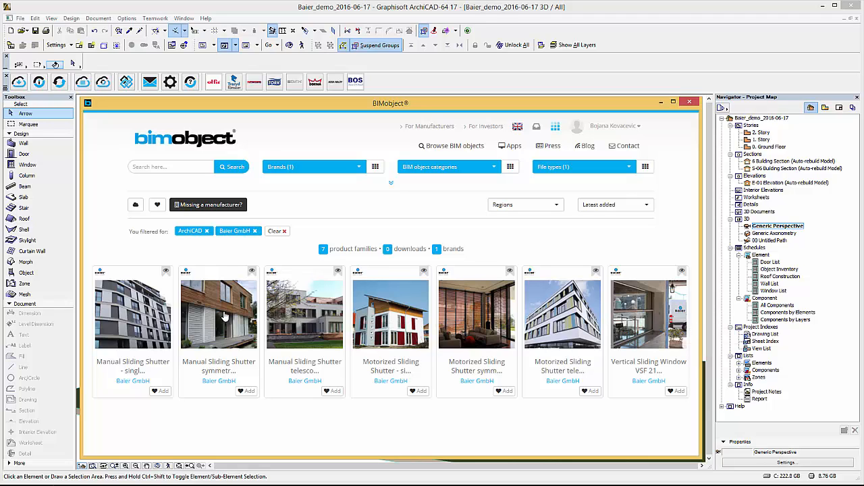
View the Manual Sliding Shutter symmetric, double leaf product page and browse its photos.
{"action": "left_click", "coordinate": [219, 308]}
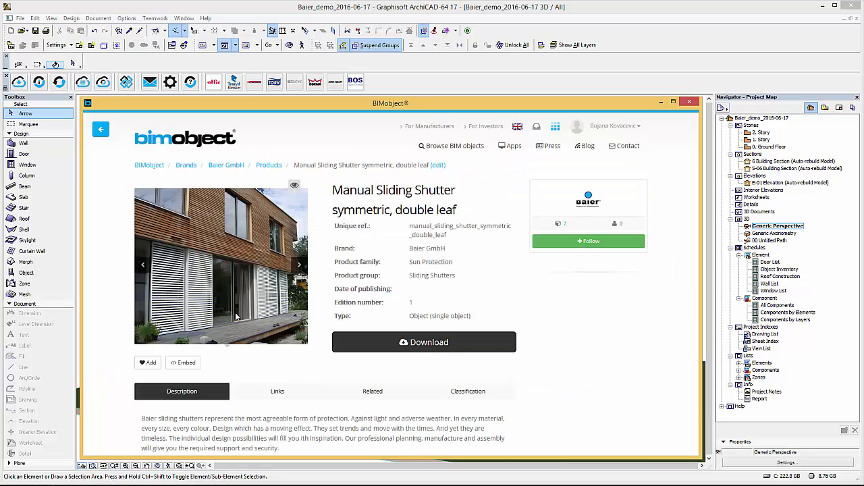
{"action": "left_click", "coordinate": [300, 263]}
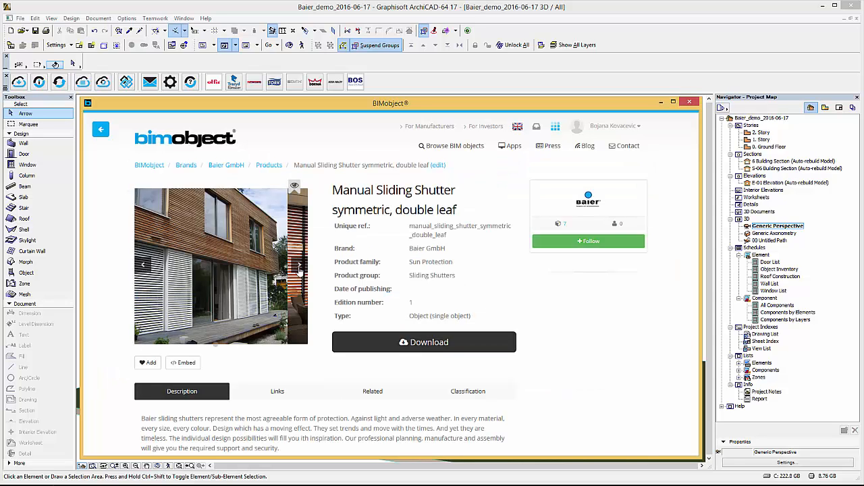
{"action": "scroll", "scroll_direction": "down", "scroll_amount": 3}
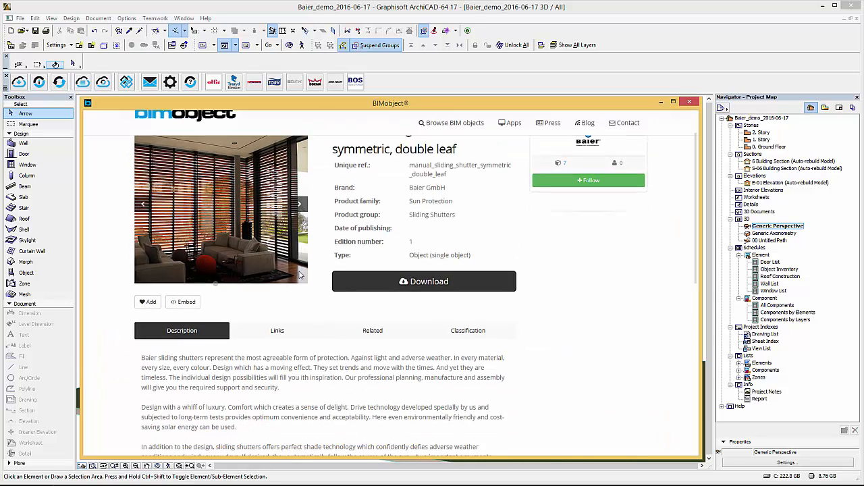
{"action": "scroll", "scroll_direction": "down", "scroll_amount": 3}
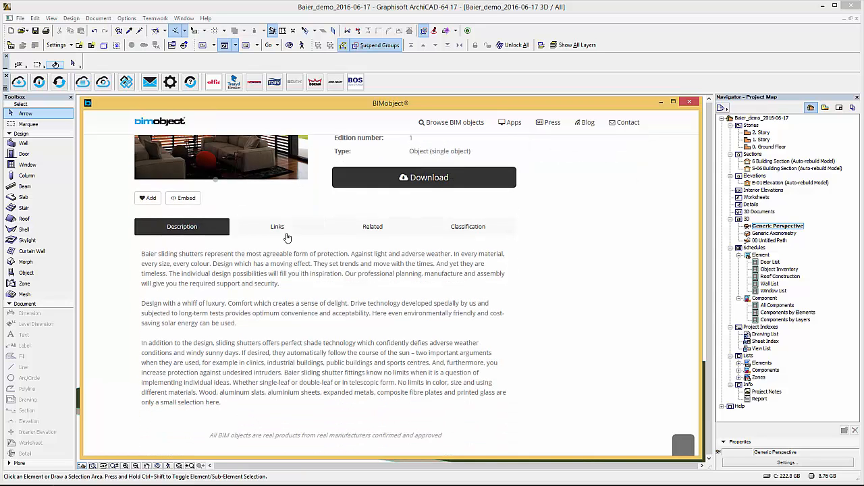
Review the shutter's related links, the manufacturer's web page and its classification details.
{"action": "left_click", "coordinate": [277, 227]}
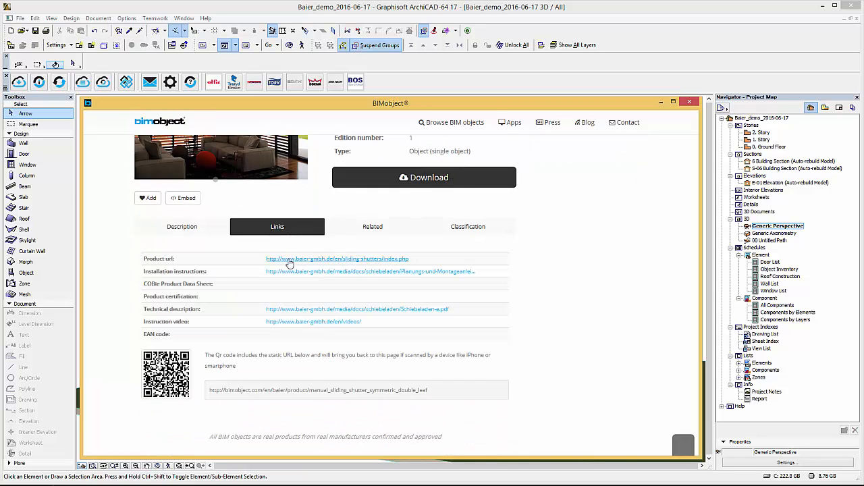
{"action": "left_click", "coordinate": [337, 259]}
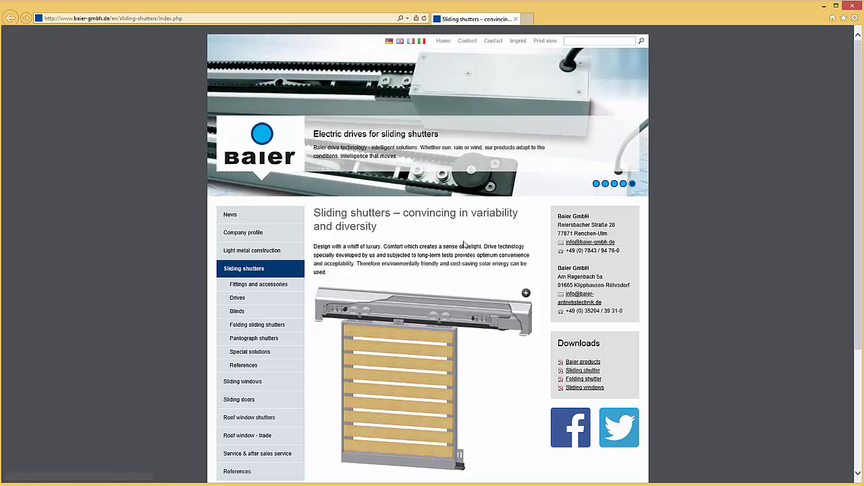
{"action": "mouse_move", "coordinate": [842, 27]}
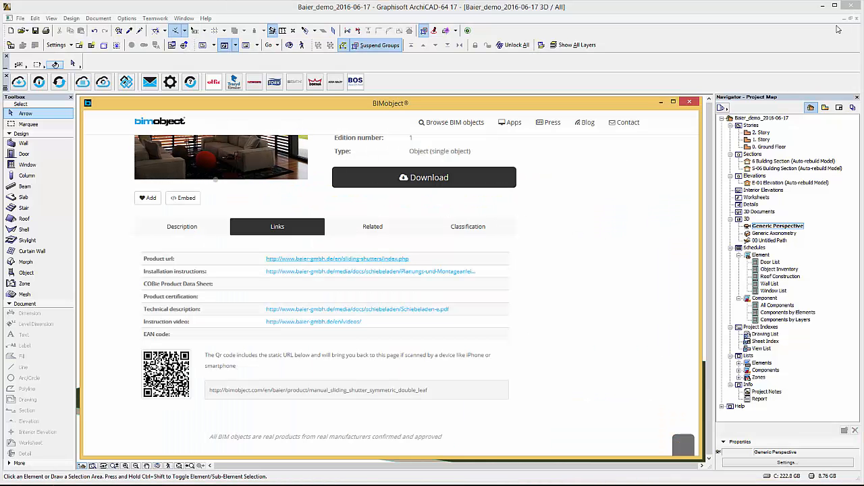
{"action": "mouse_move", "coordinate": [373, 227]}
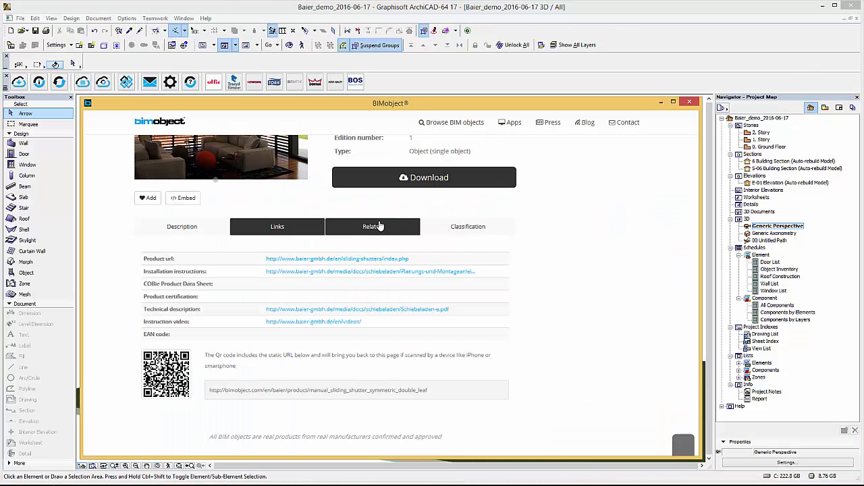
{"action": "left_click", "coordinate": [467, 226]}
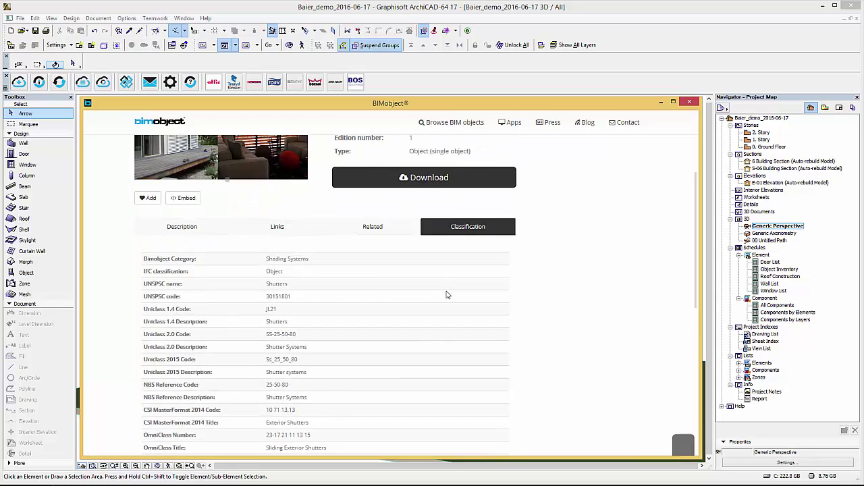
{"action": "scroll", "scroll_direction": "up", "scroll_amount": 3}
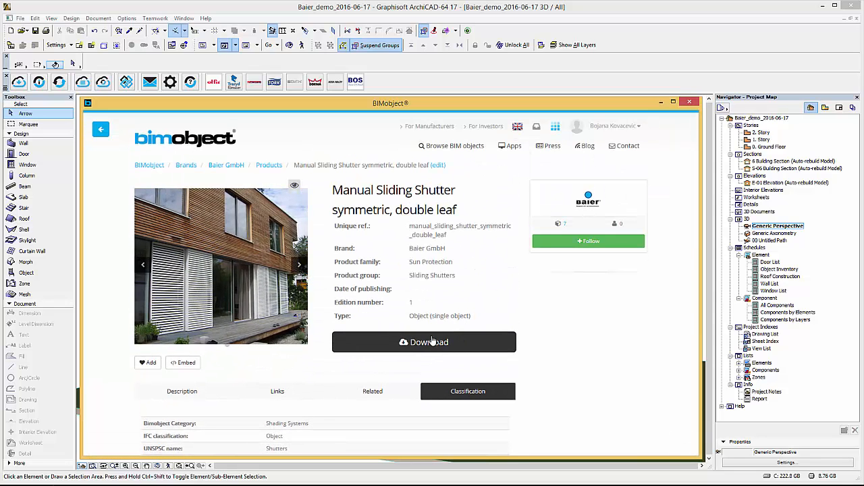
Download the Baier_macros.lcf macro library from the shutter's ArchiCAD downloads.
{"action": "left_click", "coordinate": [424, 341]}
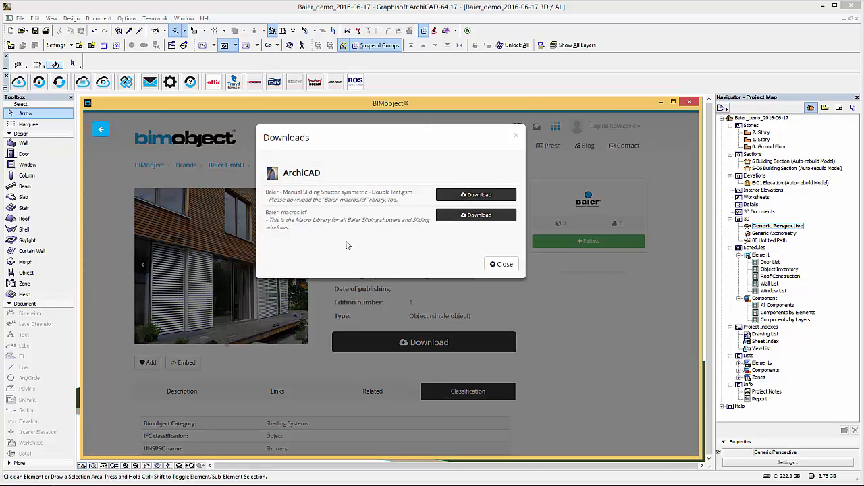
{"action": "mouse_move", "coordinate": [400, 205]}
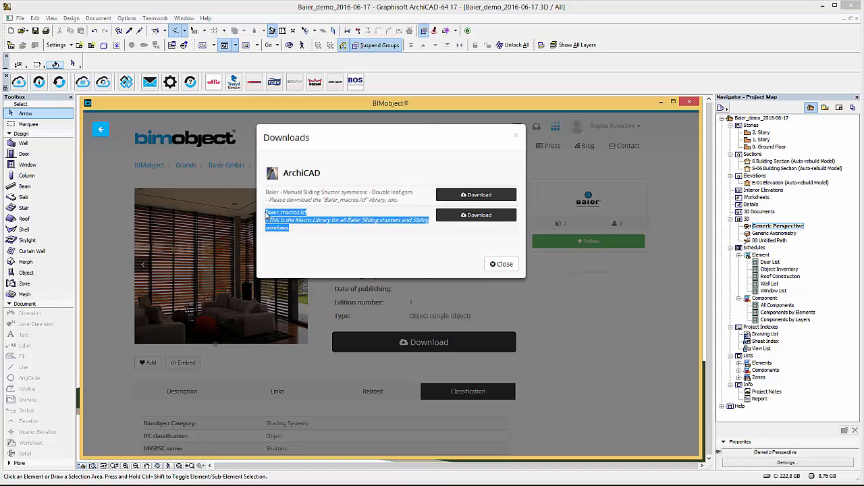
{"action": "mouse_move", "coordinate": [426, 222]}
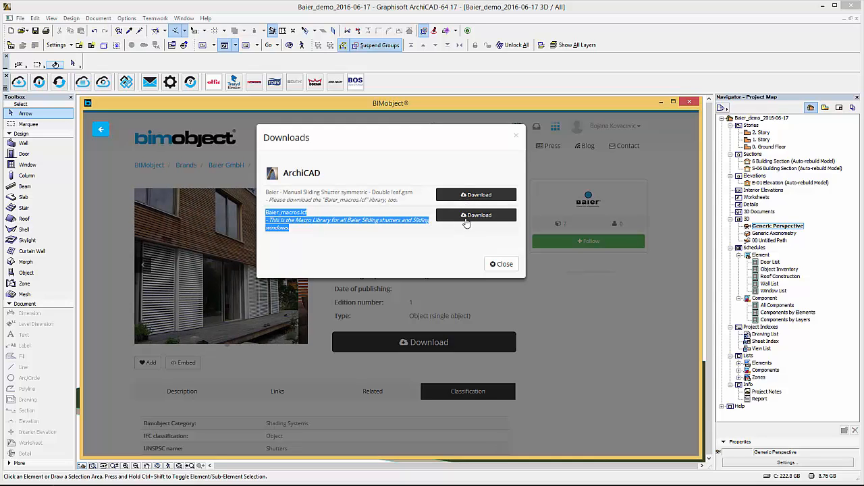
{"action": "left_click", "coordinate": [501, 263]}
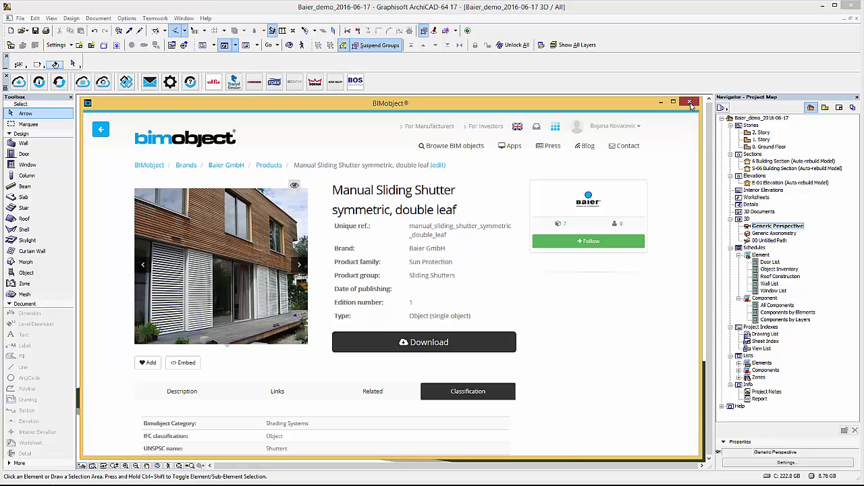
Close BIMobject, show the Ground Floor plan and switch to the Object tool.
{"action": "left_click", "coordinate": [691, 102]}
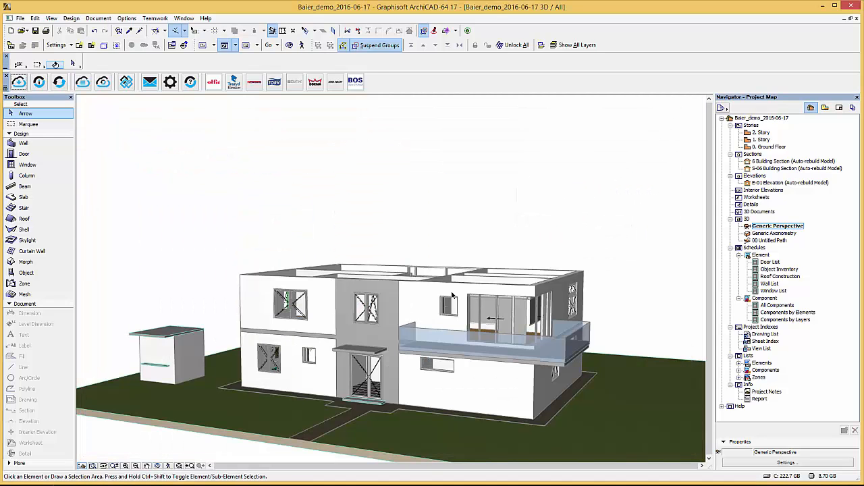
{"action": "mouse_move", "coordinate": [268, 346]}
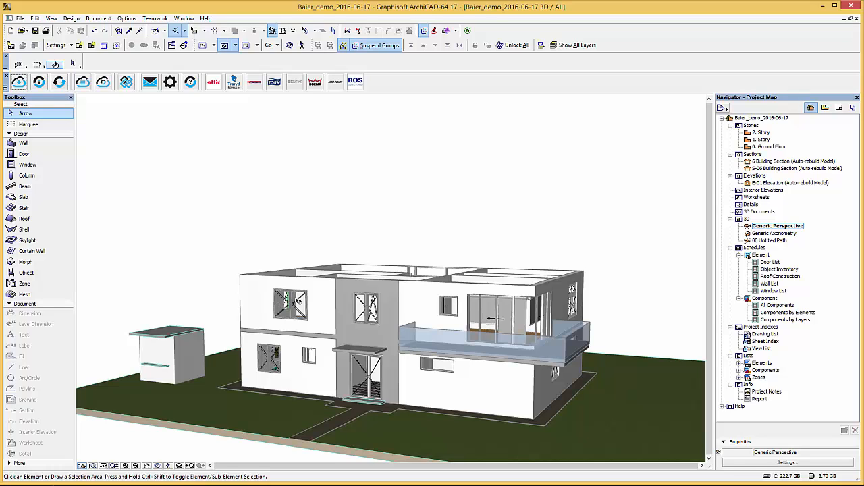
{"action": "mouse_move", "coordinate": [308, 328]}
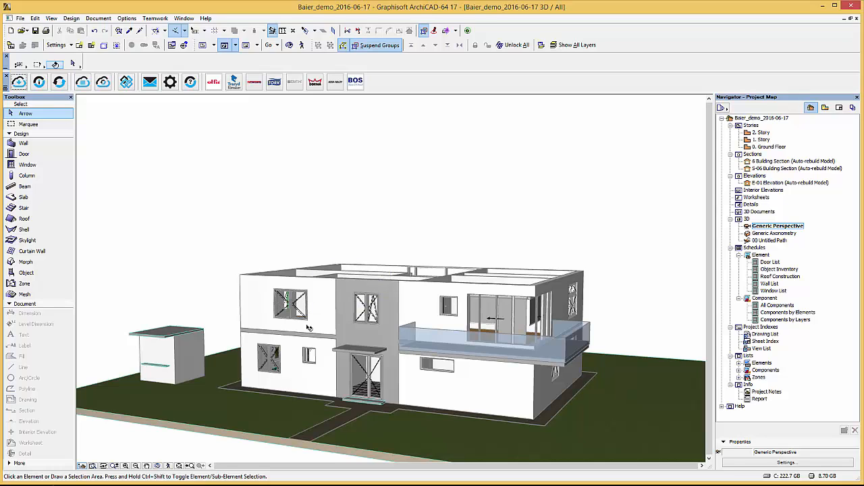
{"action": "mouse_move", "coordinate": [792, 149]}
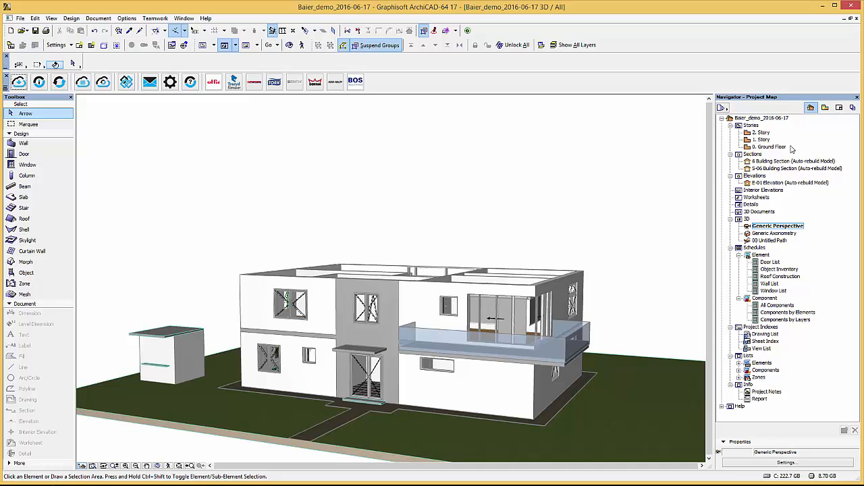
{"action": "double_click", "coordinate": [772, 145]}
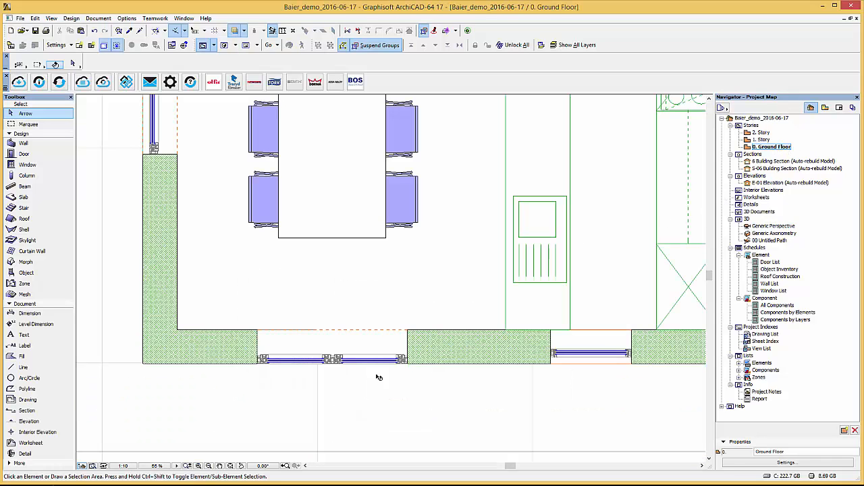
{"action": "left_click", "coordinate": [27, 273]}
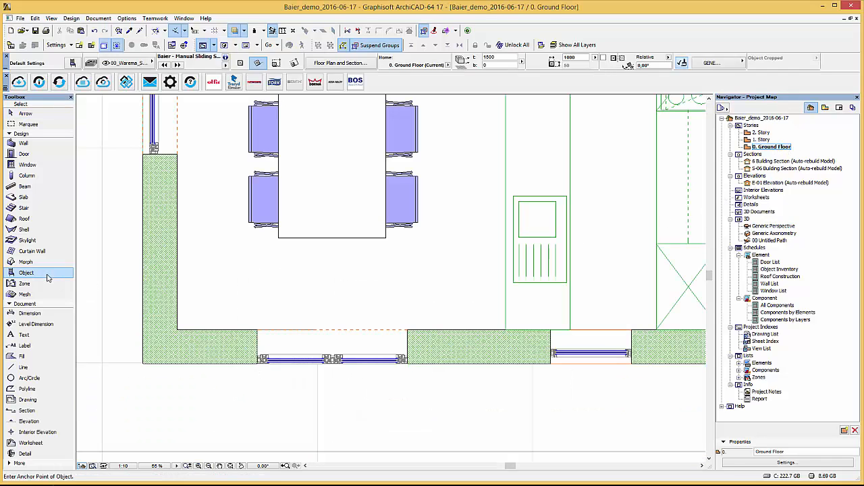
Select the symmetric double-leaf manual sliding shutter as default object and choose its slat type.
{"action": "double_click", "coordinate": [27, 273]}
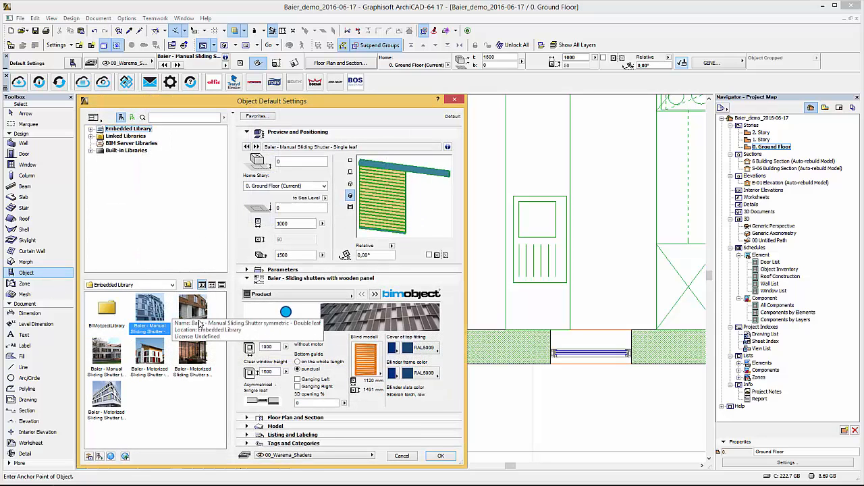
{"action": "left_click", "coordinate": [191, 310]}
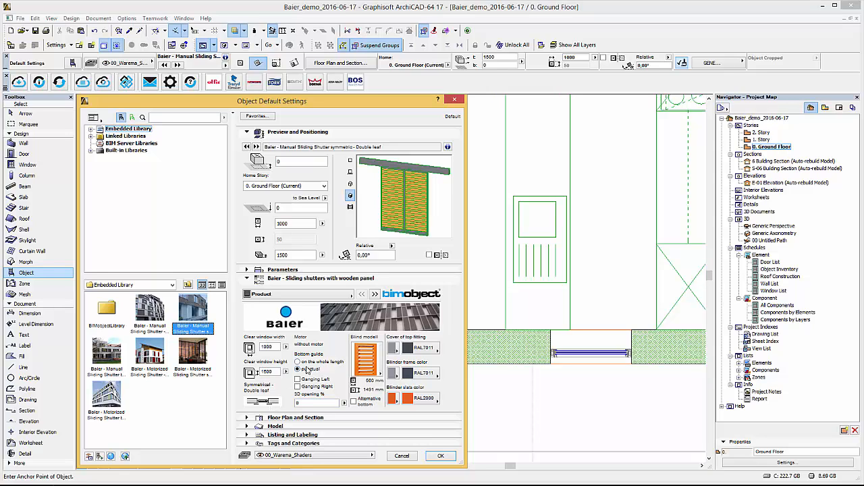
{"action": "left_click", "coordinate": [368, 358]}
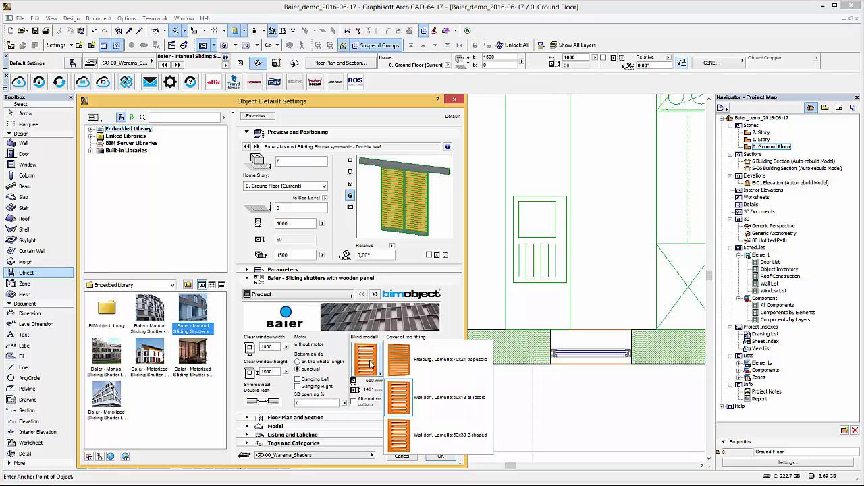
{"action": "left_click", "coordinate": [368, 358]}
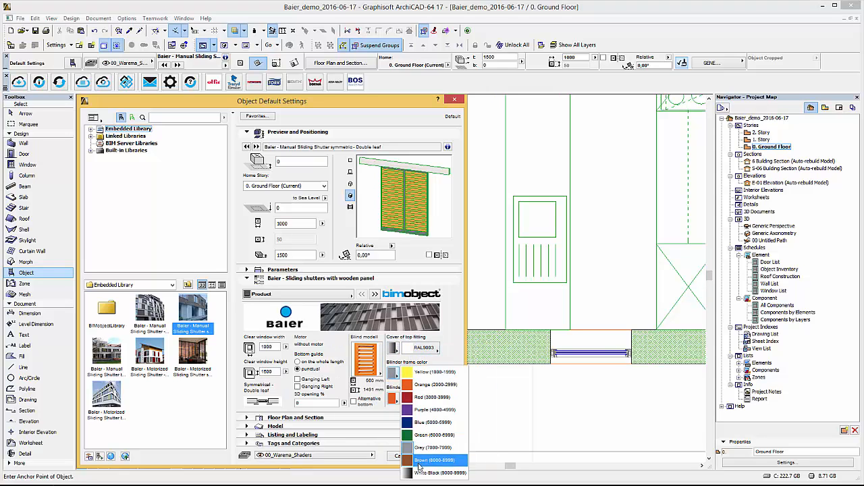
Give the shutter panels a green RAL colour and accept the object settings.
{"action": "left_click", "coordinate": [434, 459]}
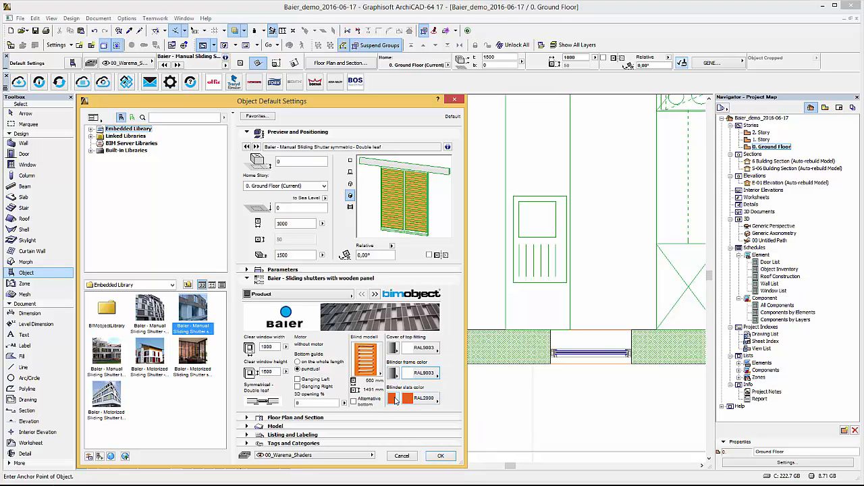
{"action": "left_click", "coordinate": [424, 398]}
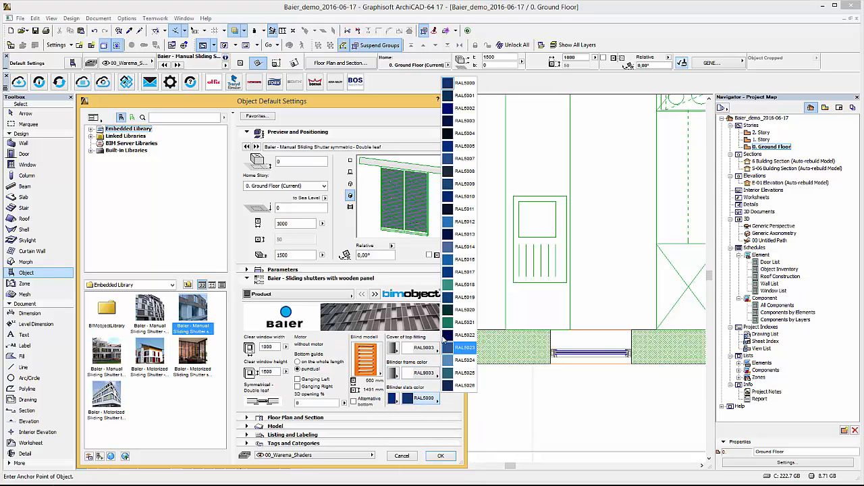
{"action": "left_click", "coordinate": [464, 184]}
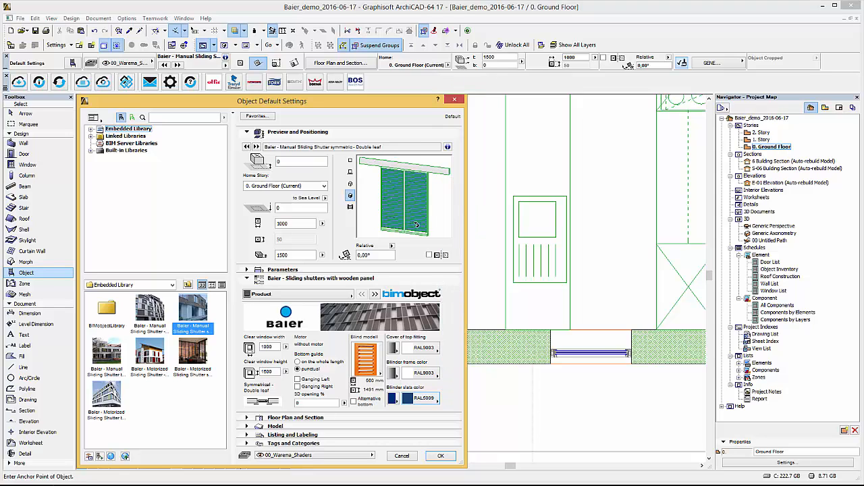
{"action": "left_click", "coordinate": [376, 295]}
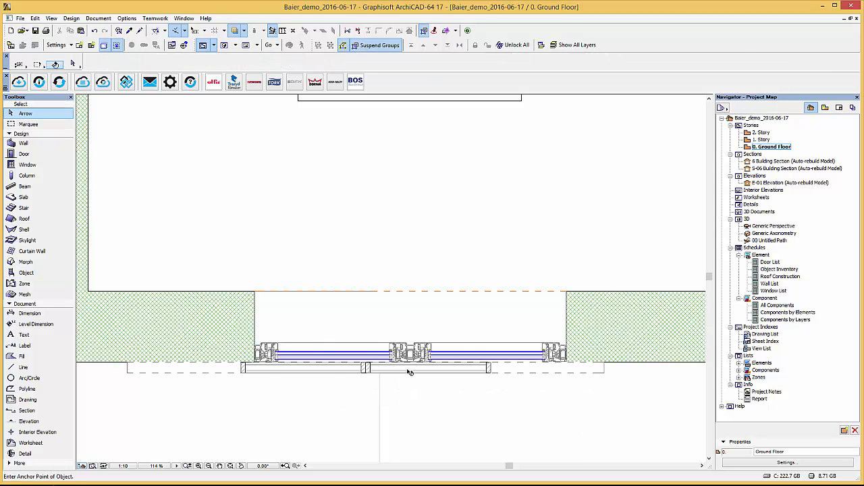
Place the shutter at the ground-floor wall opening and show the Generic Perspective 3D view.
{"action": "left_click", "coordinate": [408, 368]}
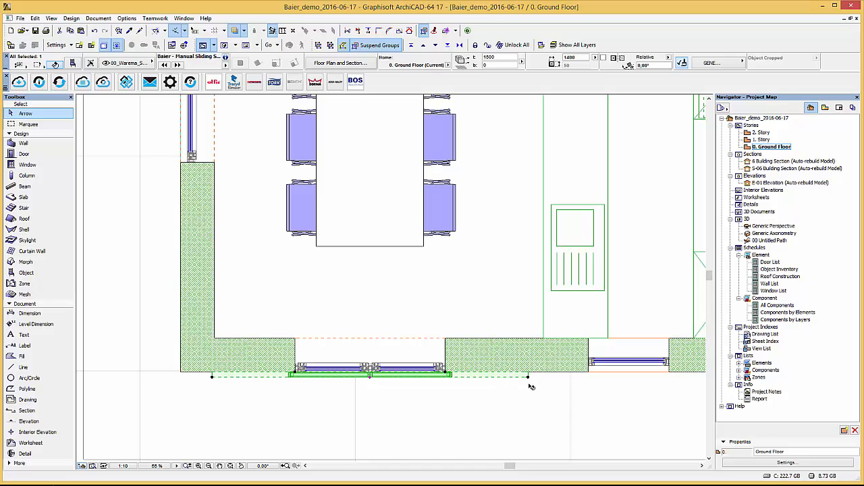
{"action": "double_click", "coordinate": [778, 225]}
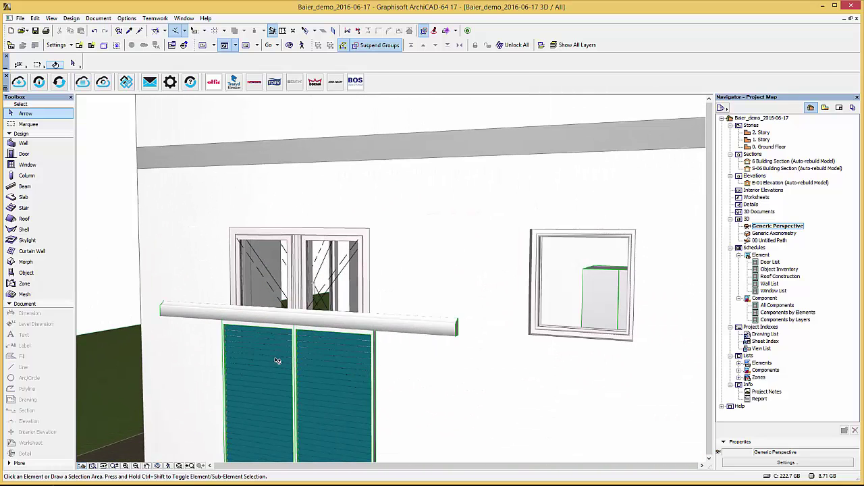
Slide the shutter leaves apart via the 3D hotspot and look over the building façade.
{"action": "left_click", "coordinate": [277, 362]}
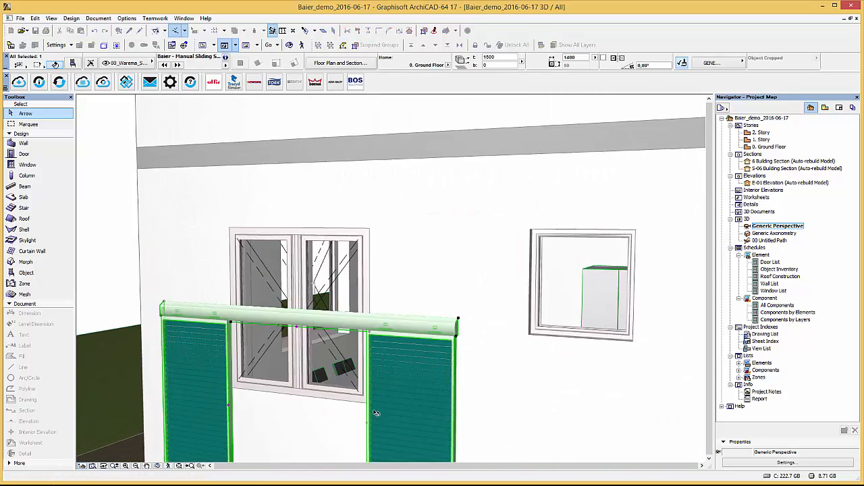
{"action": "left_click", "coordinate": [378, 44]}
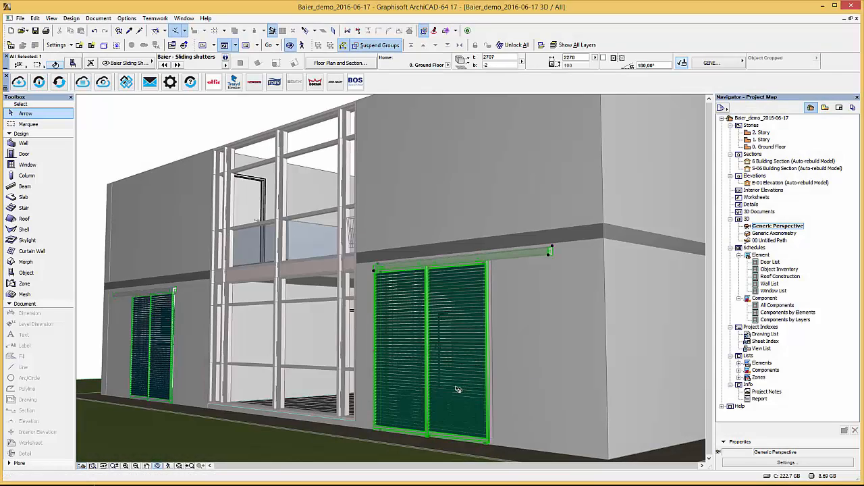
{"action": "left_click", "coordinate": [459, 389]}
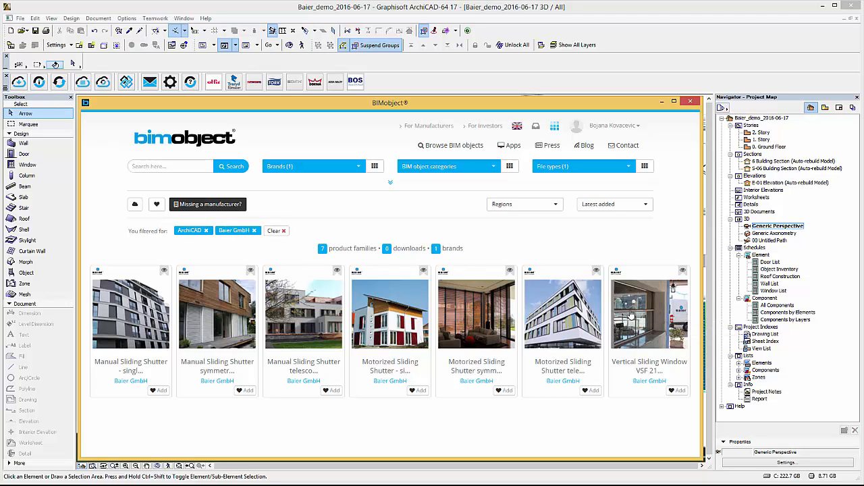
Review the Vertical Sliding Window VSF 210 1-leaf product photos and download its ArchiCAD object.
{"action": "left_click", "coordinate": [649, 310]}
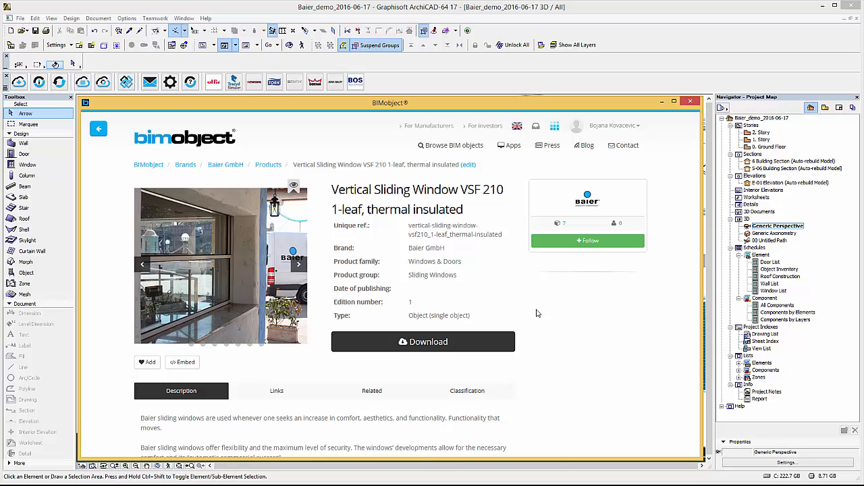
{"action": "left_click", "coordinate": [300, 263]}
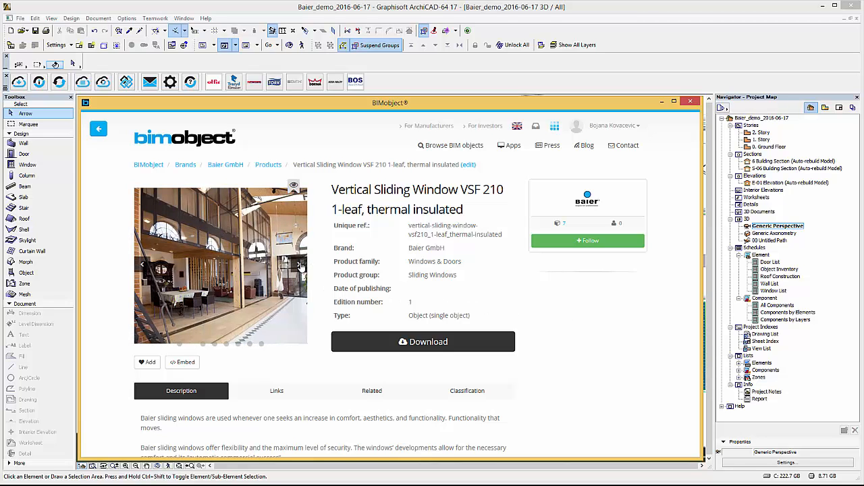
{"action": "left_click", "coordinate": [300, 263]}
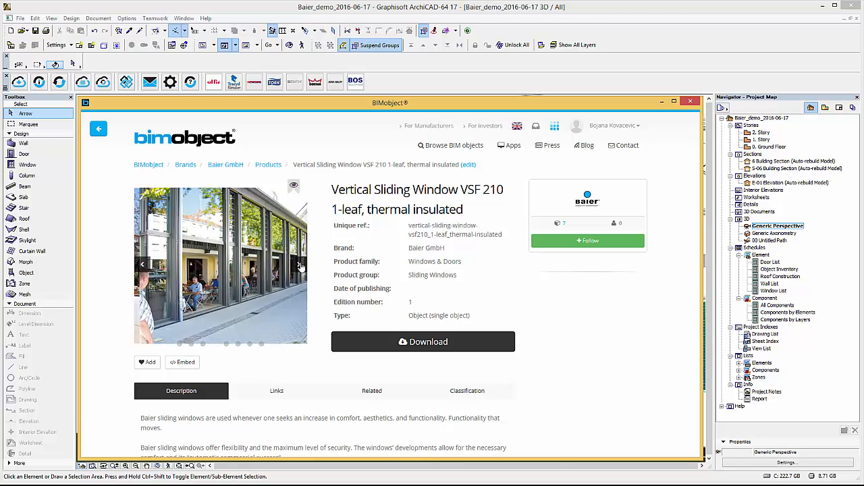
{"action": "scroll", "scroll_direction": "down", "scroll_amount": 3}
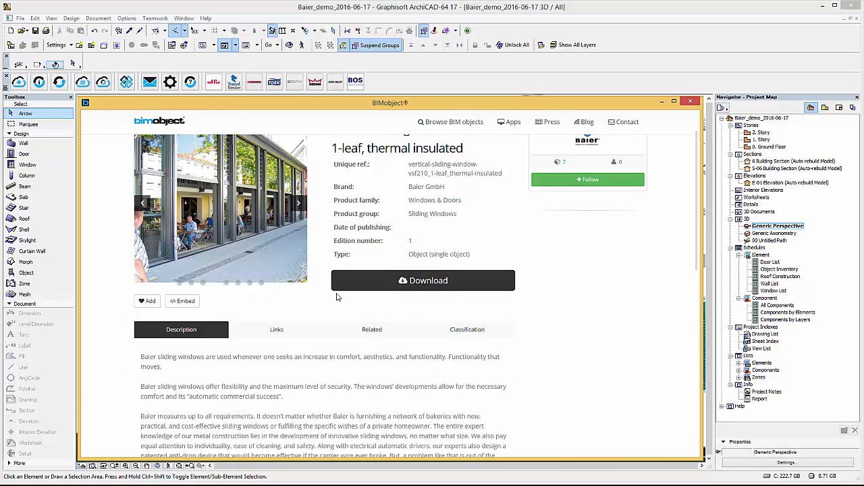
{"action": "left_click", "coordinate": [423, 280]}
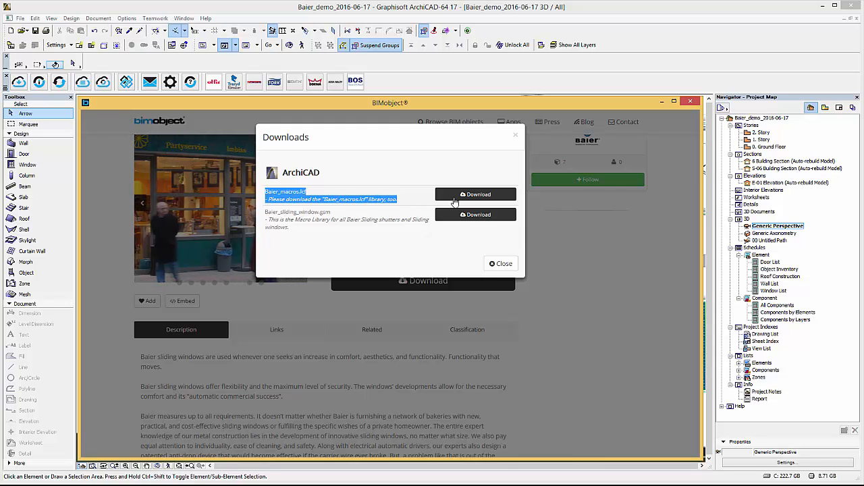
{"action": "left_click", "coordinate": [499, 263]}
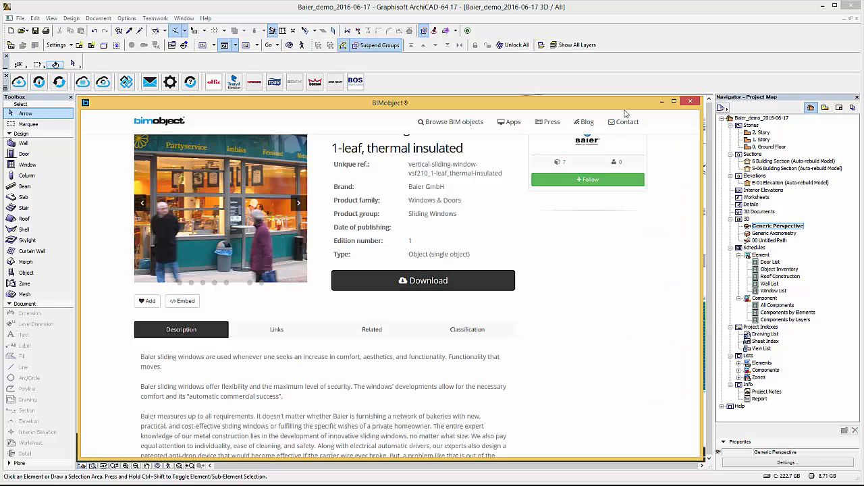
Close BIMobject and bring up Window Default Settings for the Baier sliding window.
{"action": "left_click", "coordinate": [690, 101]}
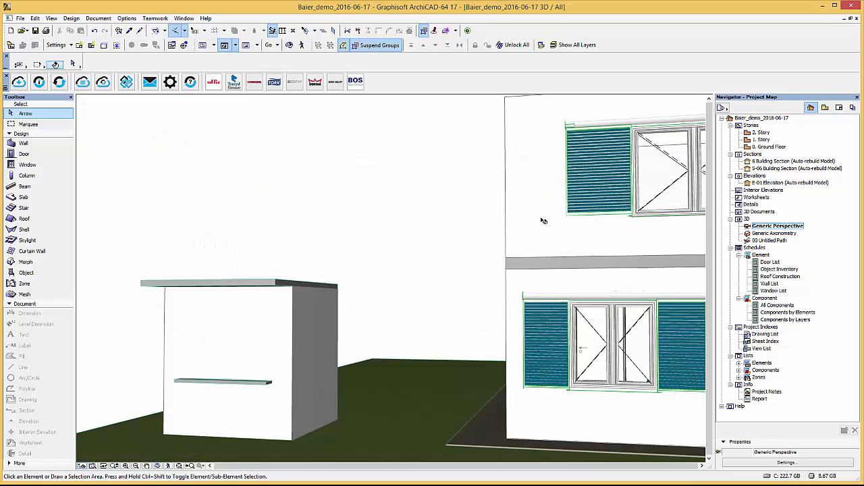
{"action": "double_click", "coordinate": [770, 146]}
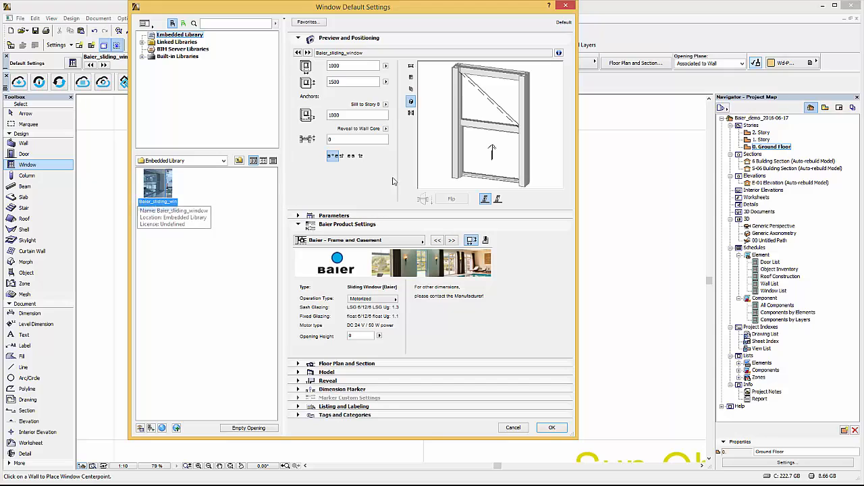
Set the Baier sliding window to Manual operation and choose a handle type.
{"action": "left_click", "coordinate": [394, 298]}
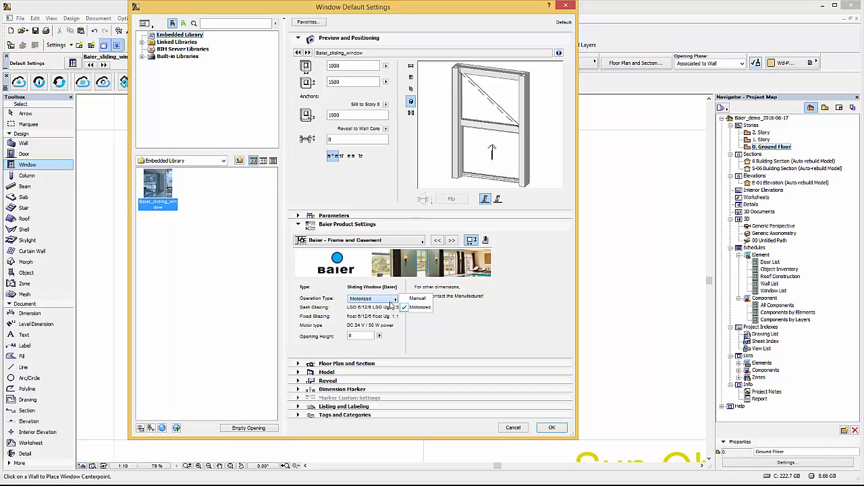
{"action": "left_click", "coordinate": [419, 299]}
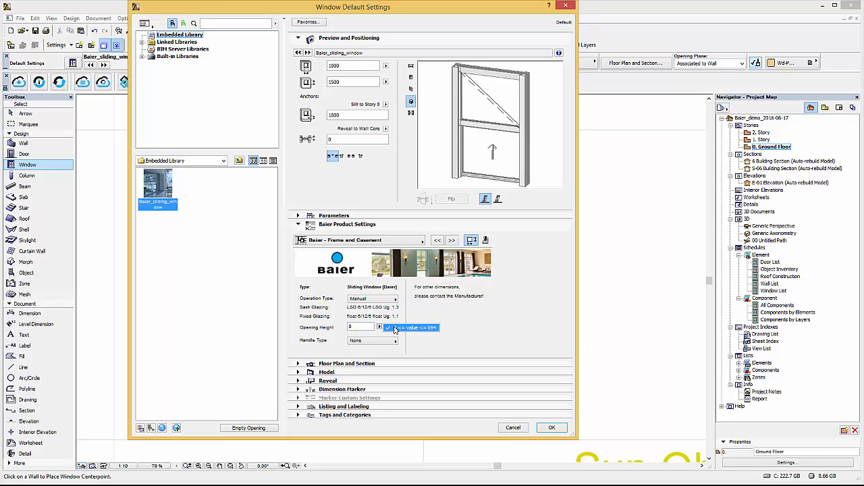
{"action": "left_click", "coordinate": [394, 341]}
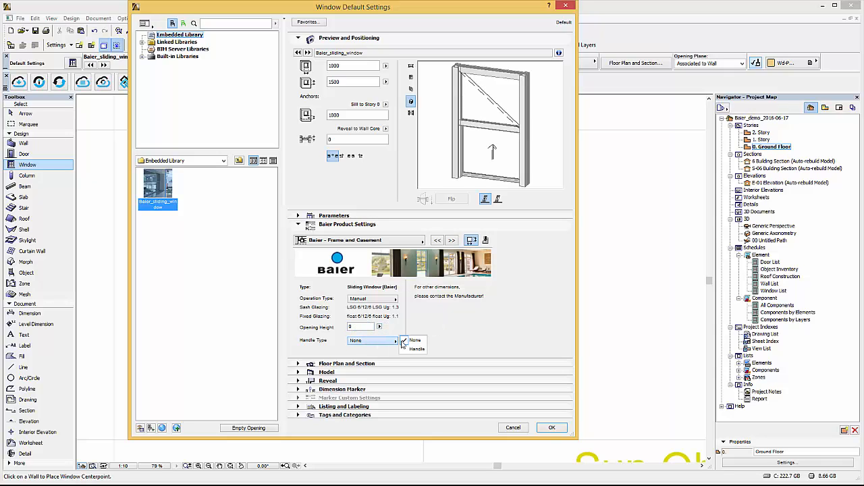
{"action": "left_click", "coordinate": [486, 241]}
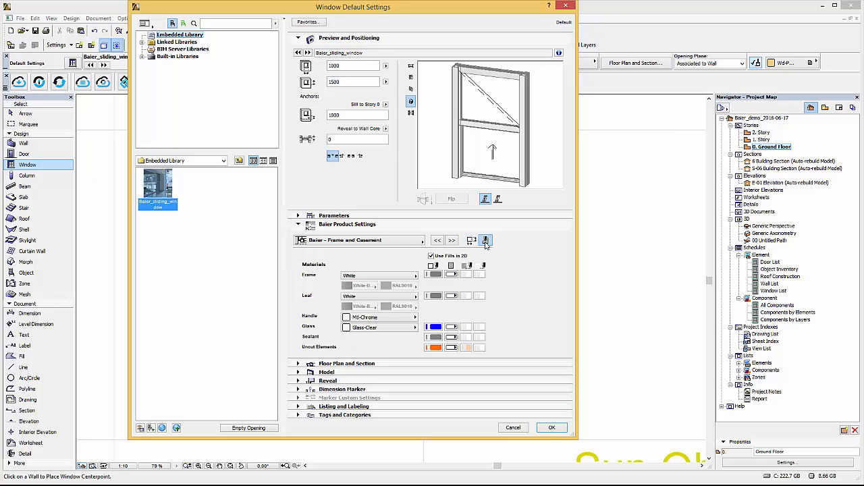
Give the frame and leaf the same blue RAL colour and accept the window settings.
{"action": "left_click", "coordinate": [378, 276]}
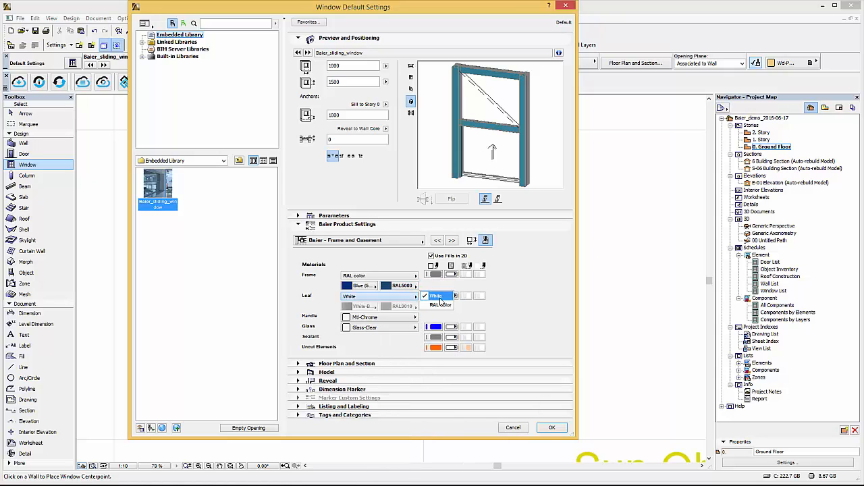
{"action": "left_click", "coordinate": [435, 296]}
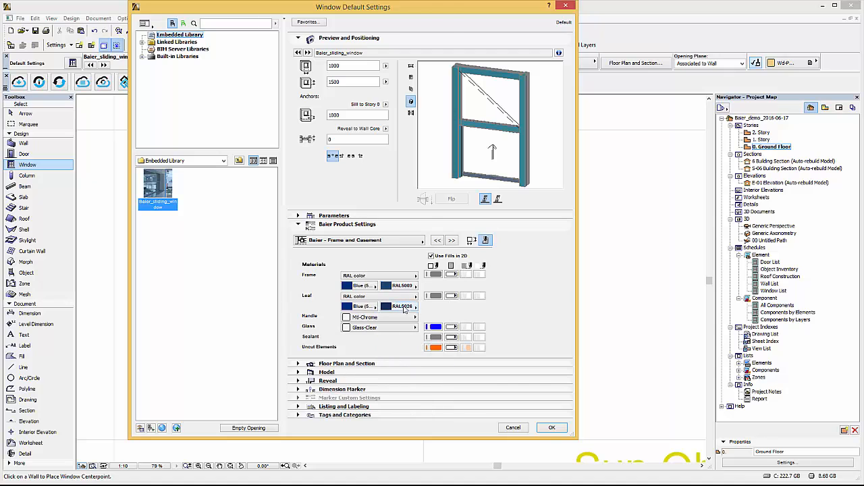
{"action": "left_click", "coordinate": [403, 305]}
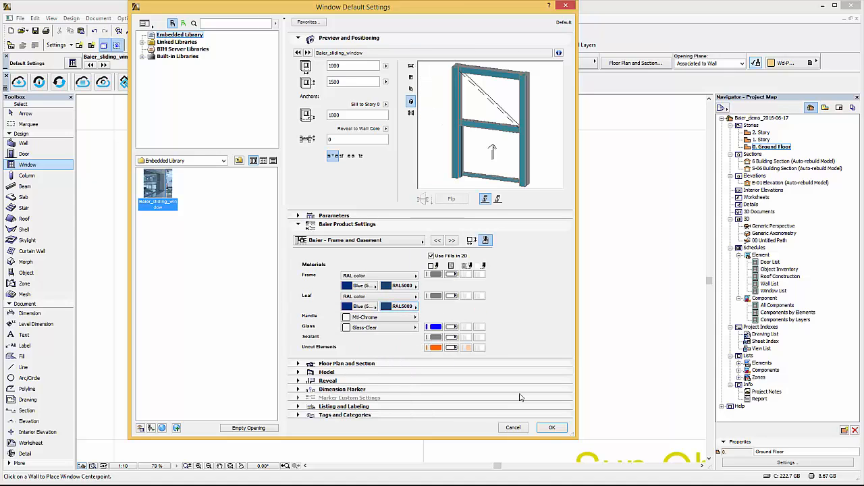
{"action": "left_click", "coordinate": [551, 427]}
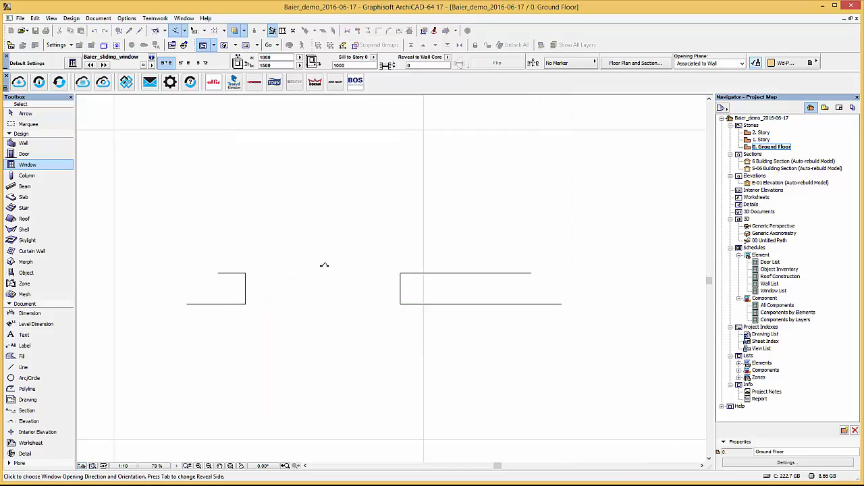
Place the blue vertical sliding window in the ground-floor wall and inspect it in Generic Perspective 3D.
{"action": "left_click", "coordinate": [323, 289]}
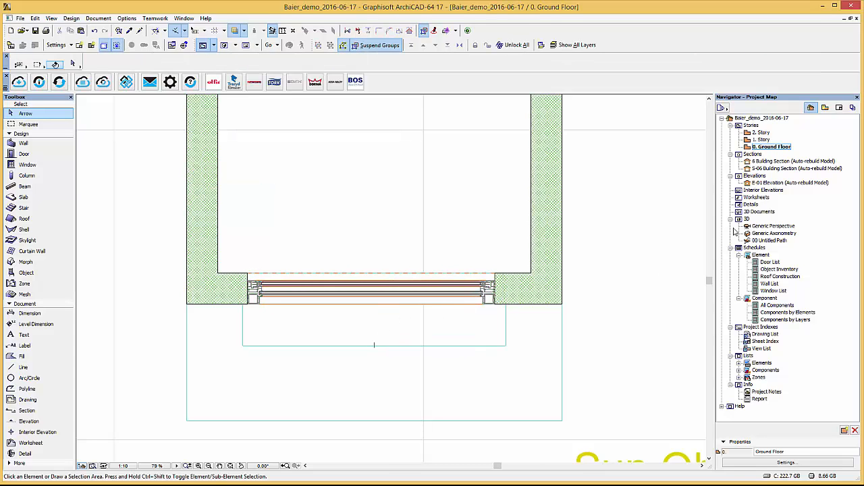
{"action": "double_click", "coordinate": [776, 225]}
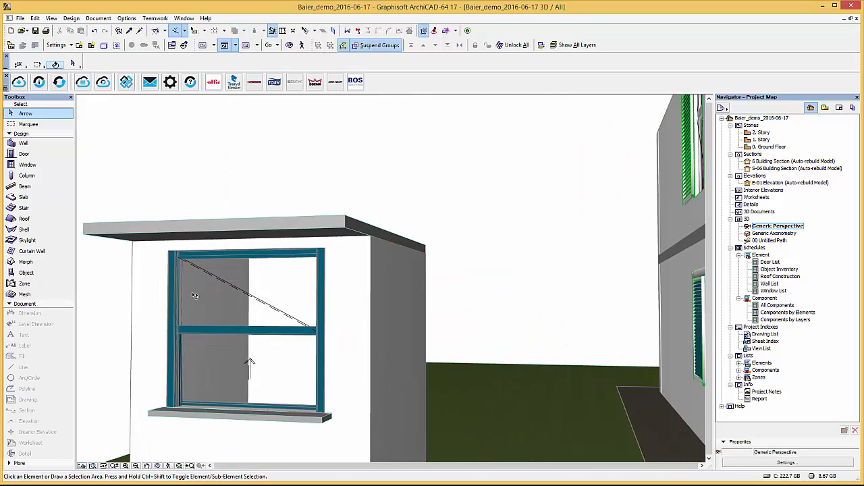
{"action": "left_click", "coordinate": [243, 331]}
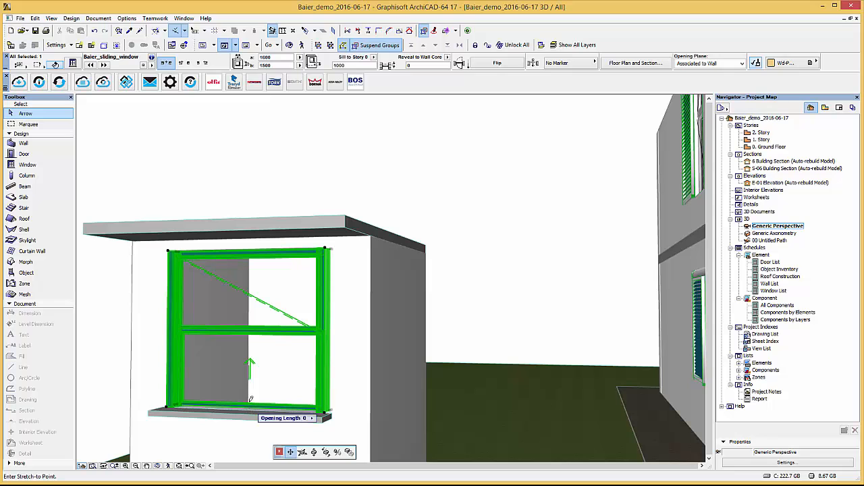